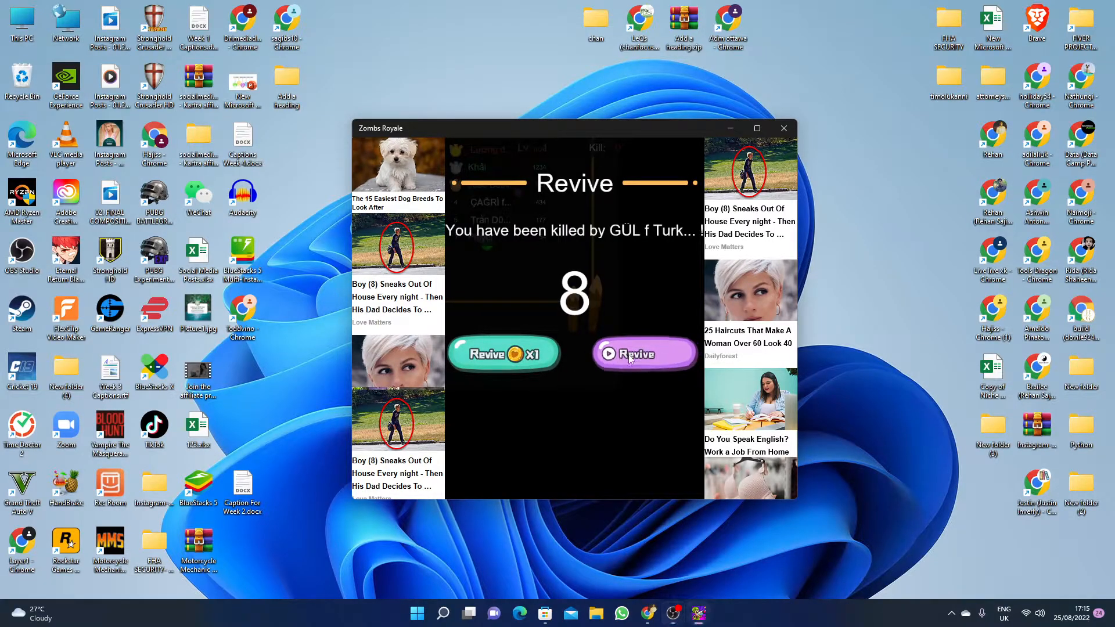
Revive the player, upgrade Attack Distance to level 2, and maximize the game window
{"action": "left_click", "coordinate": [643, 353]}
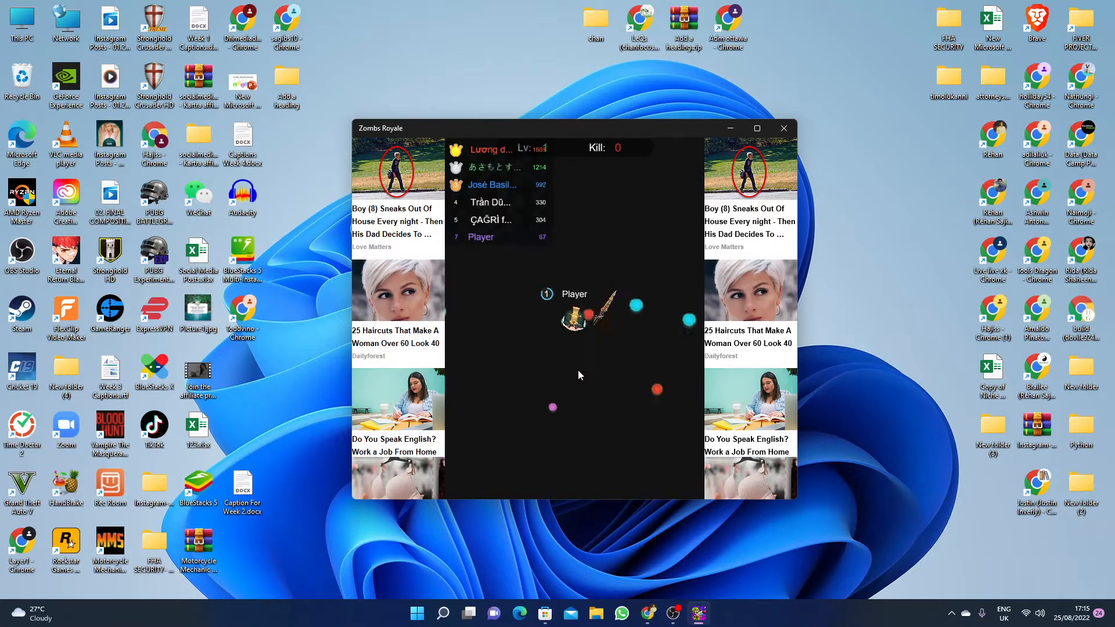
{"action": "mouse_move", "coordinate": [532, 372]}
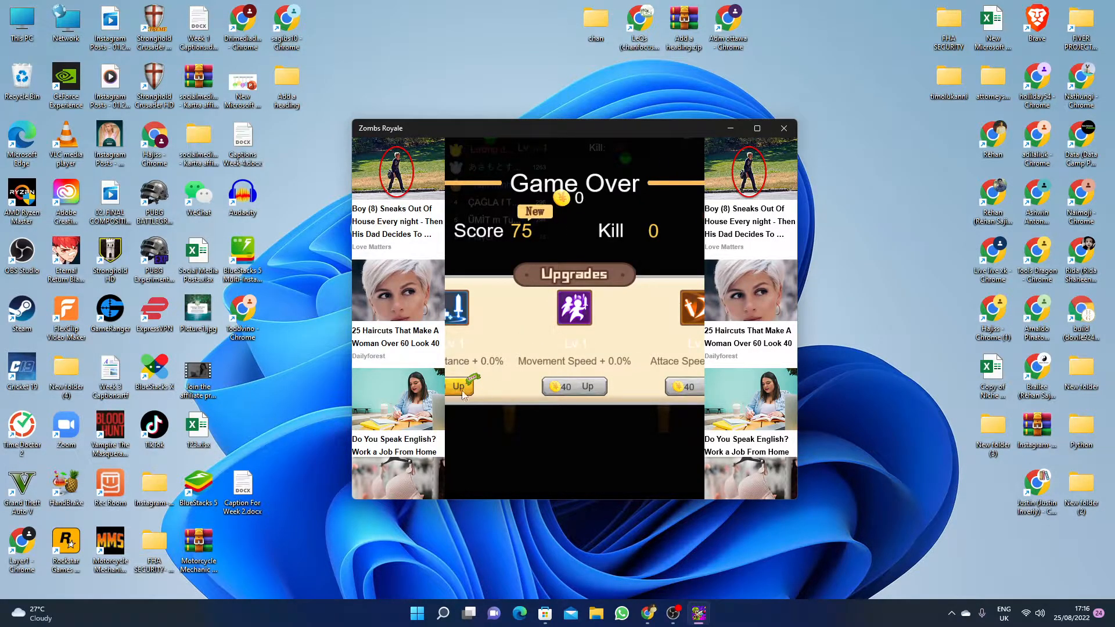
{"action": "left_click", "coordinate": [463, 387]}
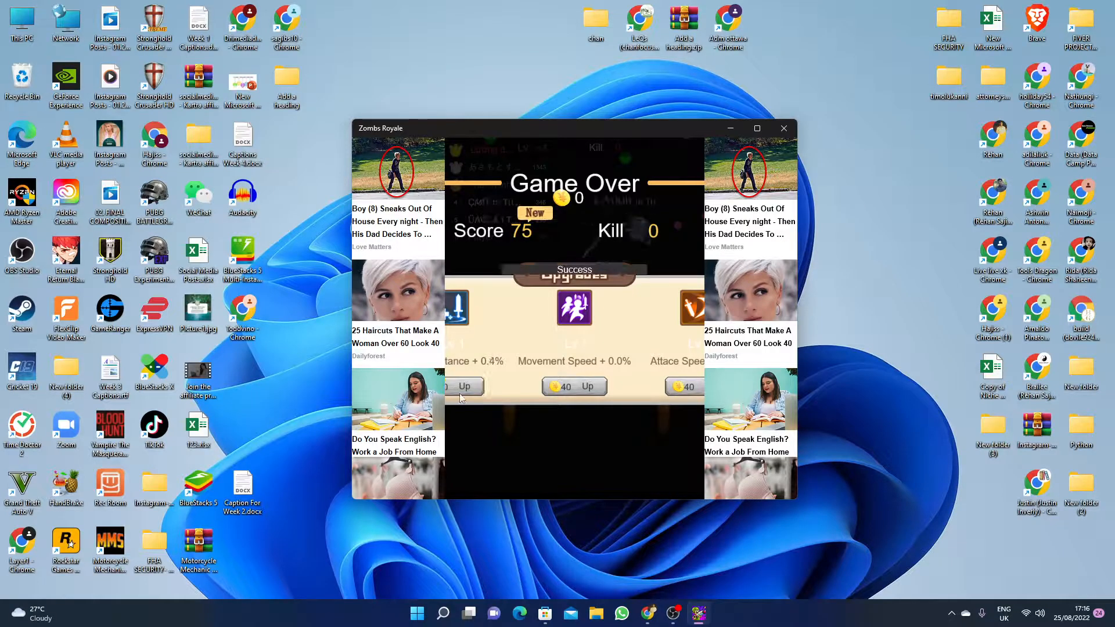
{"action": "left_click", "coordinate": [756, 129]}
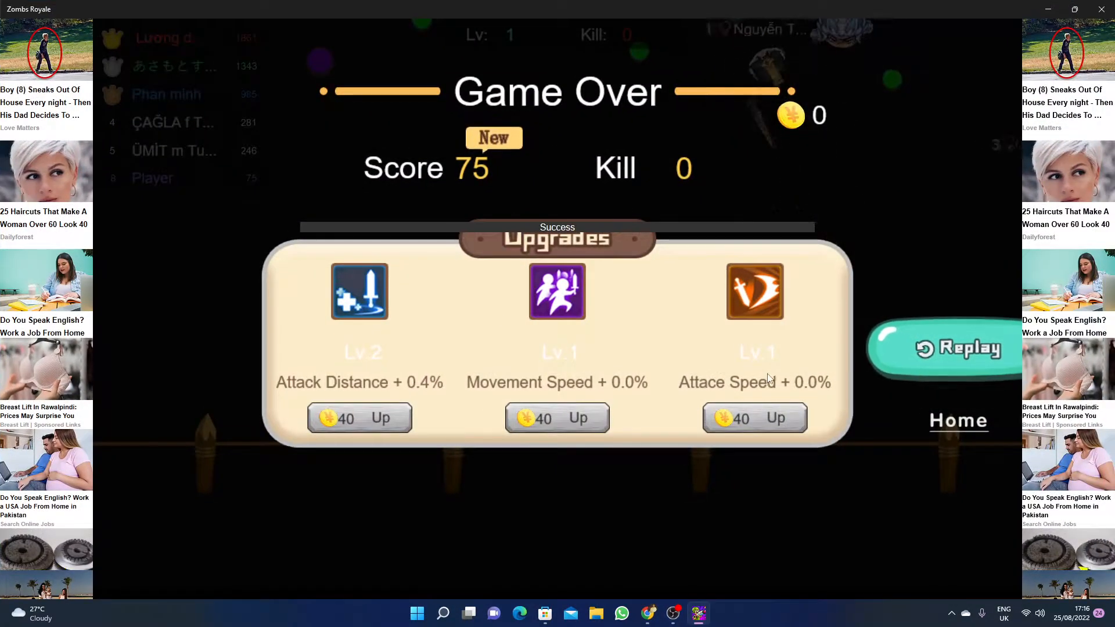
Return to the Heroes Manual home, start a new match, then close the game
{"action": "left_click", "coordinate": [957, 420]}
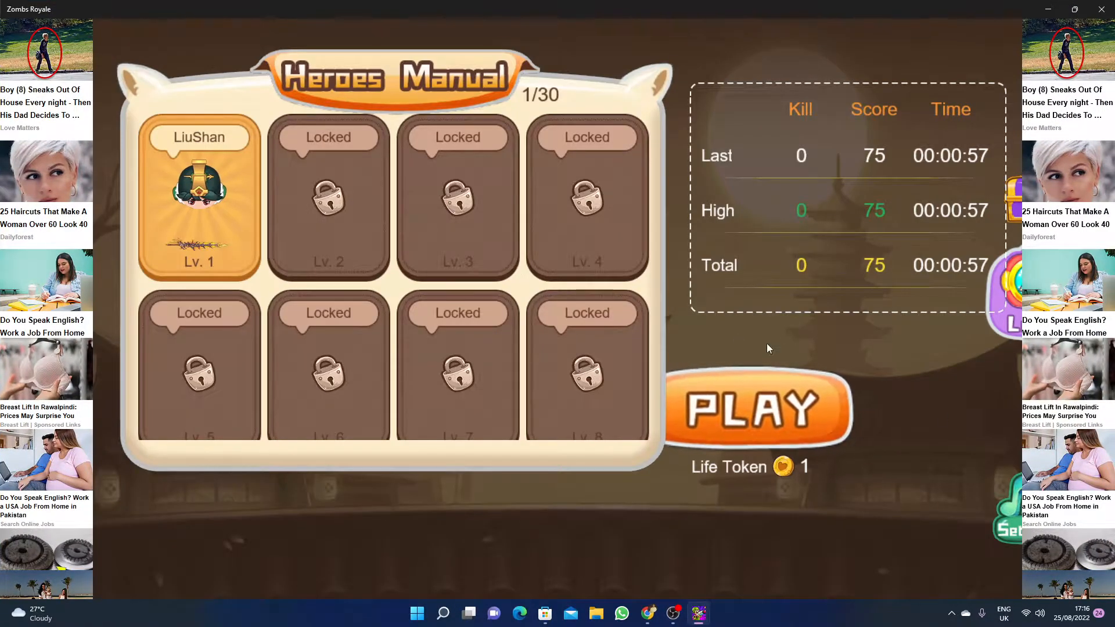
{"action": "mouse_move", "coordinate": [796, 419]}
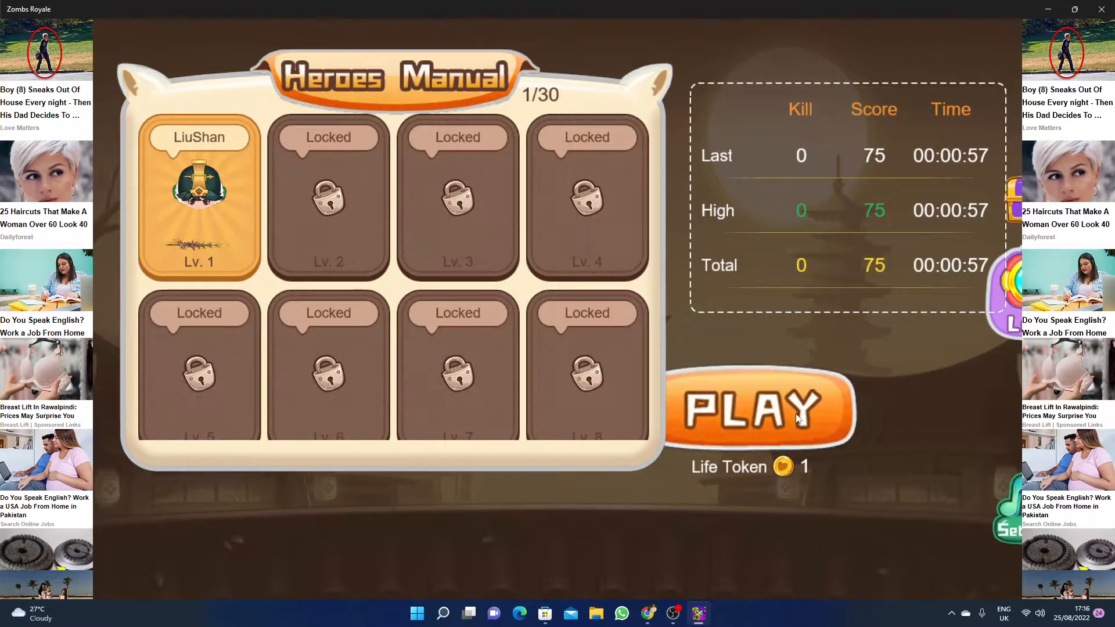
{"action": "left_click", "coordinate": [758, 409]}
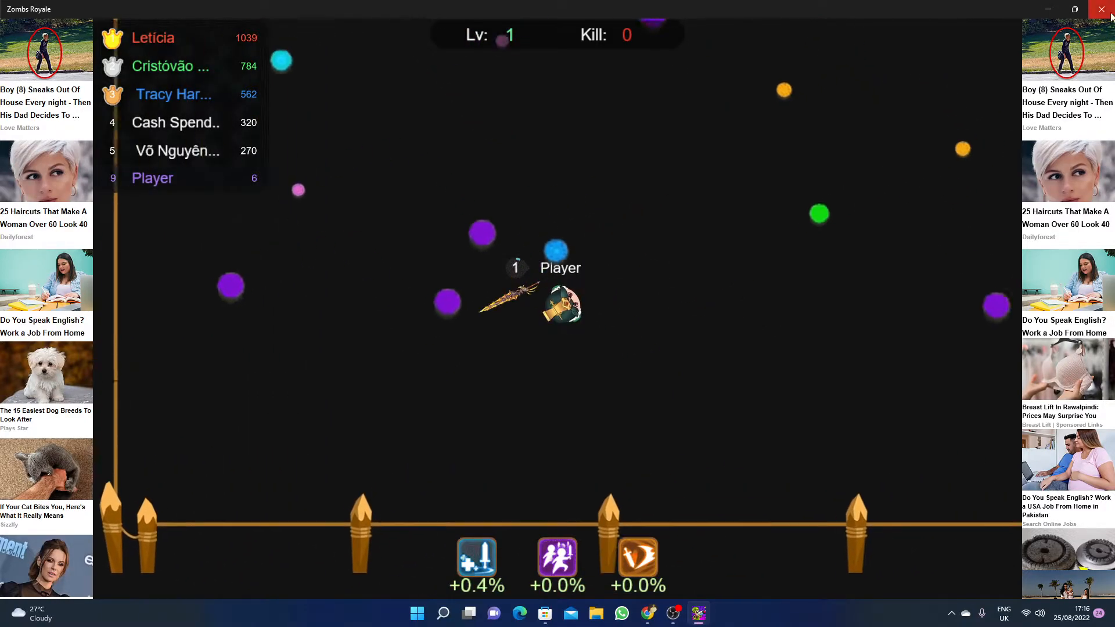
{"action": "left_click", "coordinate": [1104, 10]}
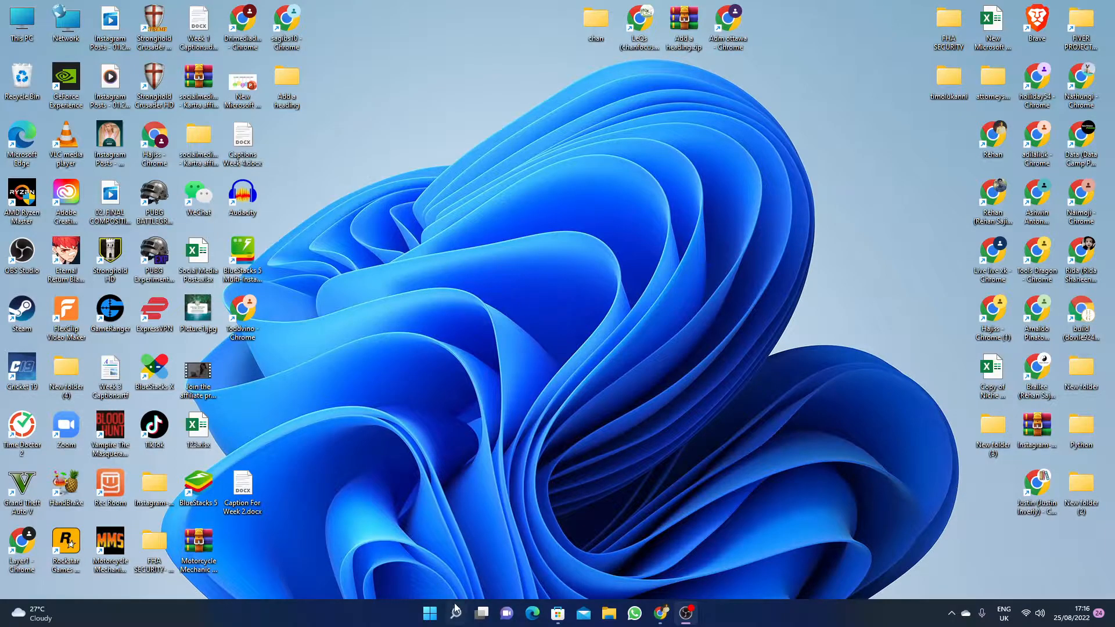
Open Windows search from the taskbar to look for 'zo' apps
{"action": "left_click", "coordinate": [455, 612]}
{"action": "type", "text": "zo"}
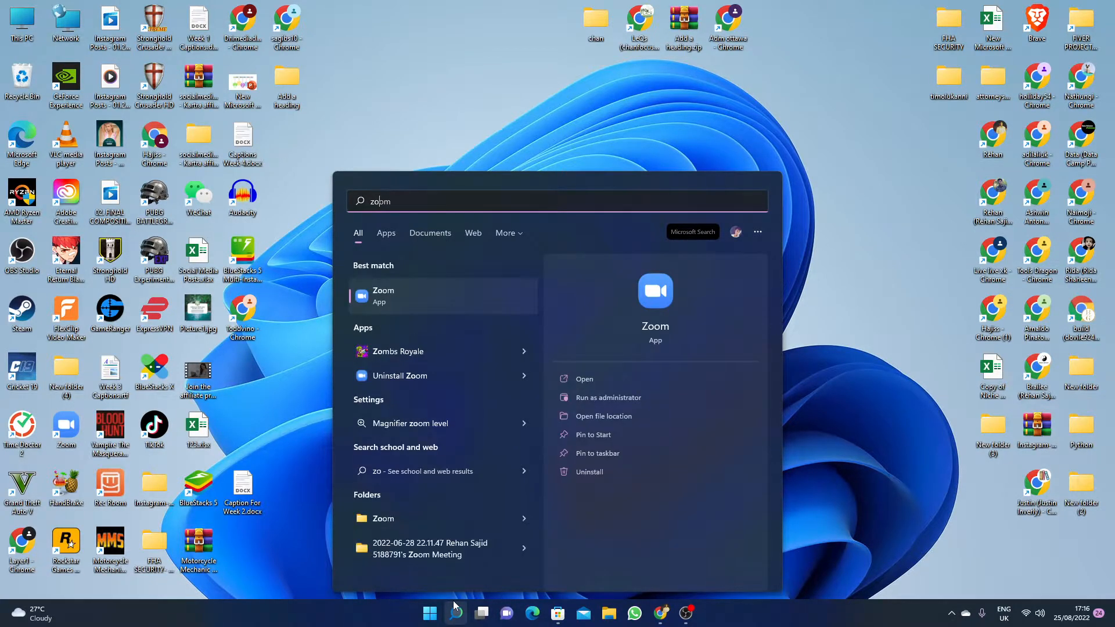
{"action": "mouse_move", "coordinate": [438, 351]}
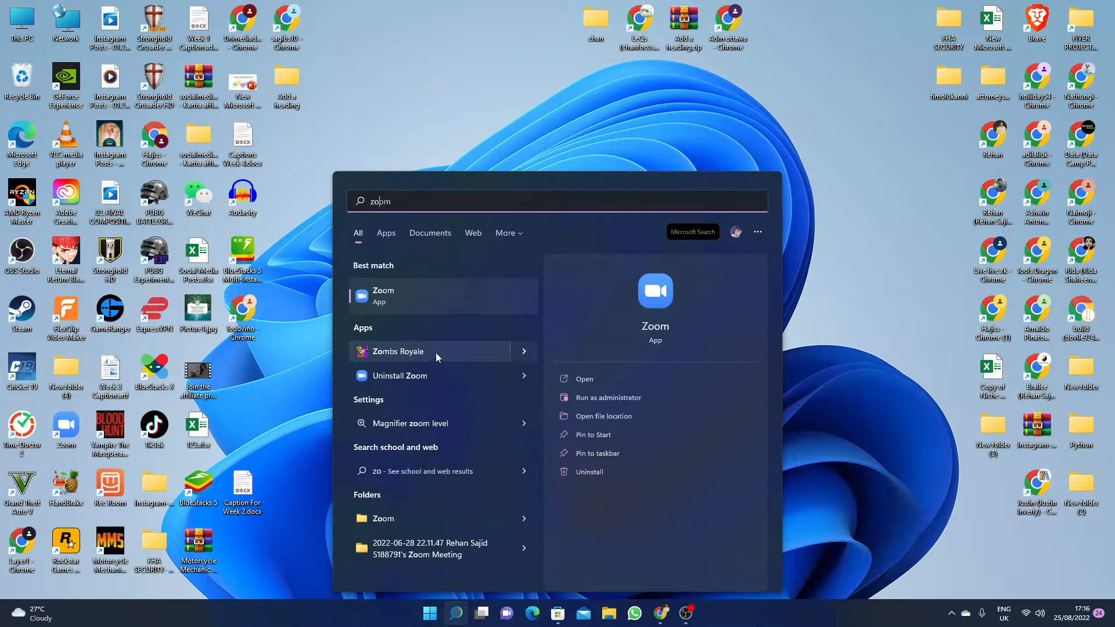
{"action": "mouse_move", "coordinate": [432, 358]}
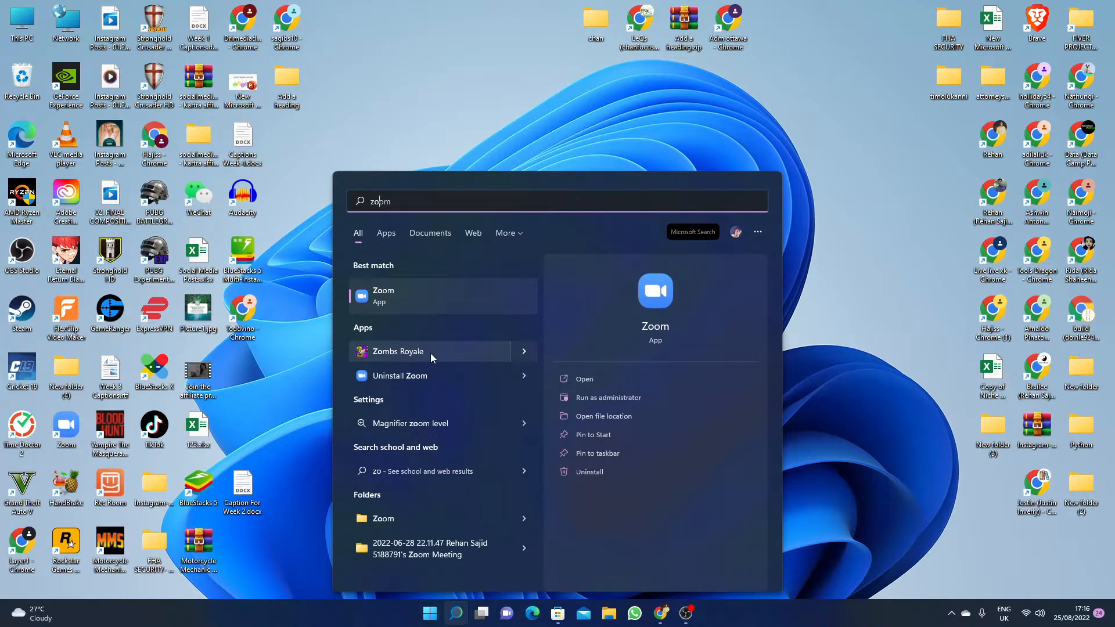
{"action": "mouse_move", "coordinate": [558, 613]}
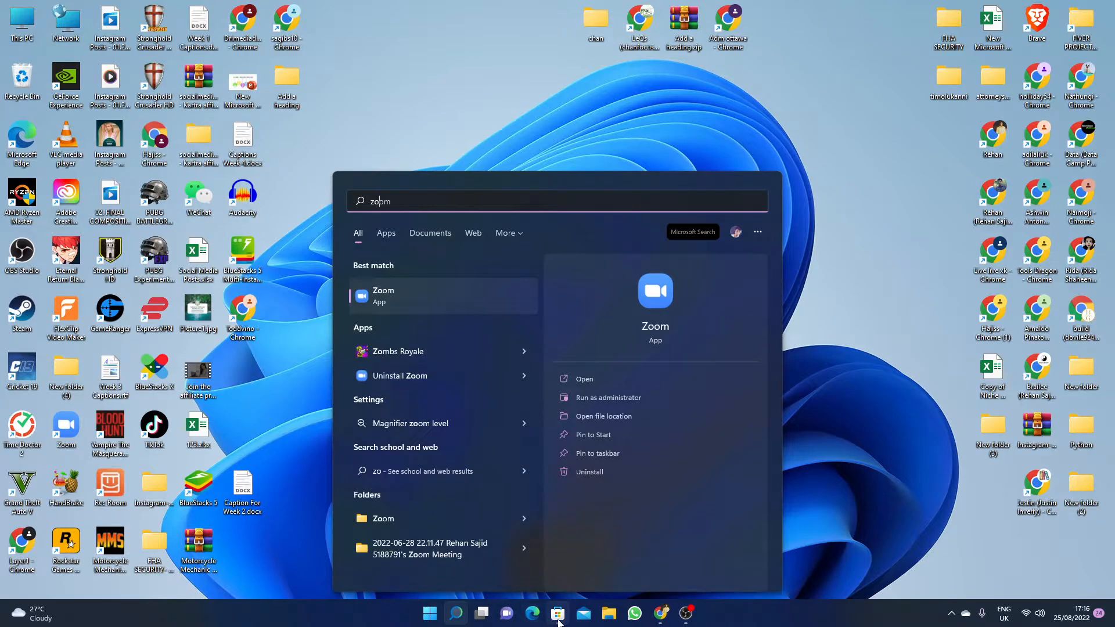
Open Microsoft Store from the taskbar and go to the Gaming section
{"action": "left_click", "coordinate": [557, 614]}
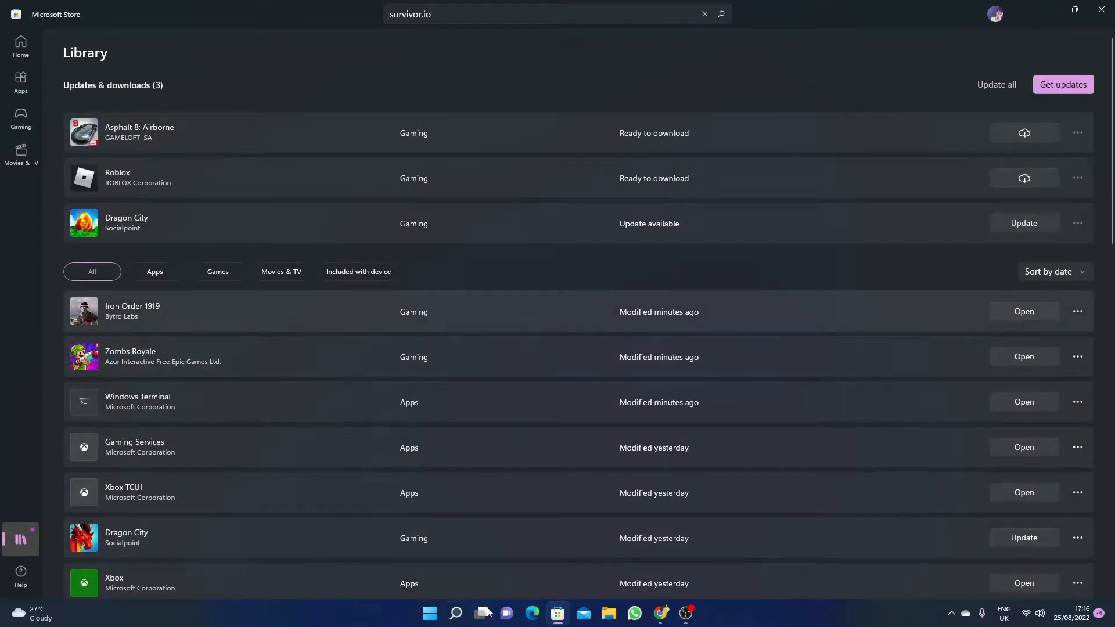
{"action": "left_click", "coordinate": [455, 612]}
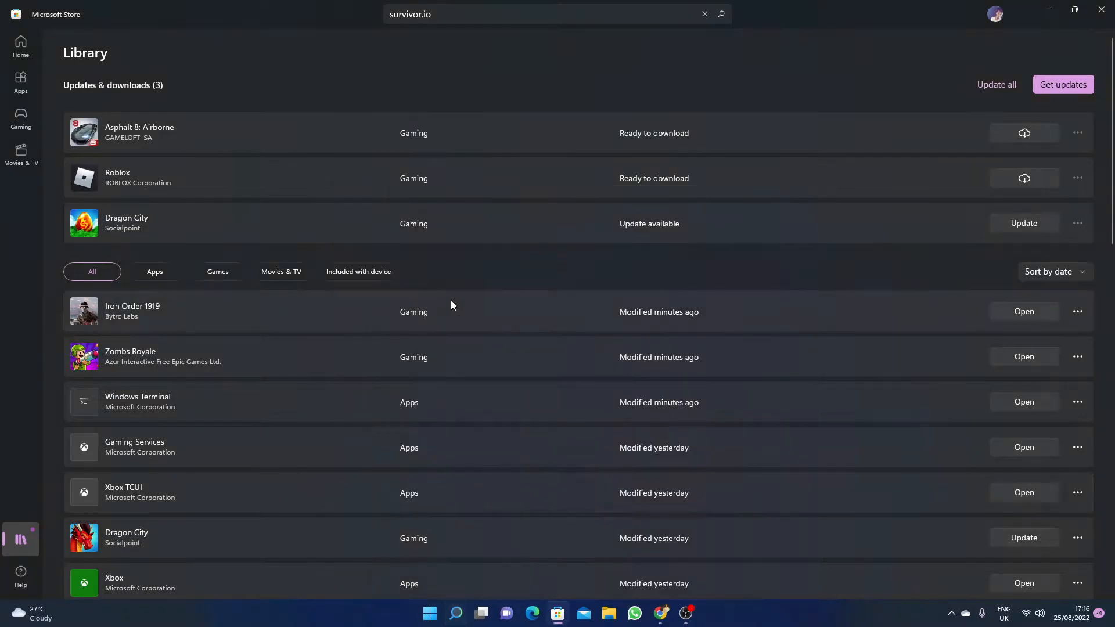
{"action": "mouse_move", "coordinate": [254, 265]}
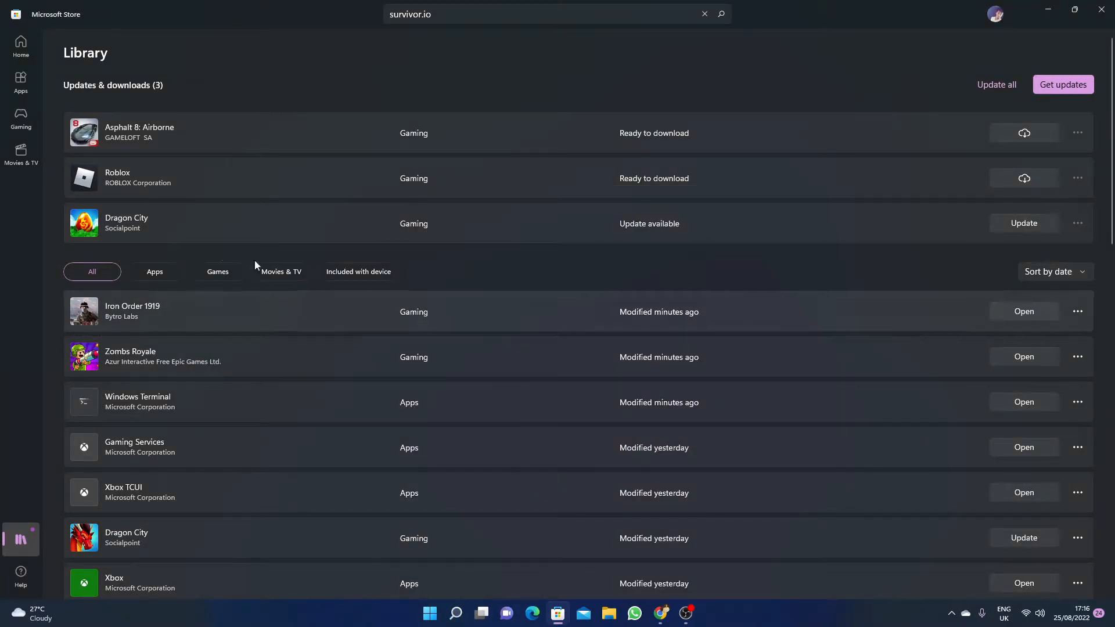
{"action": "left_click", "coordinate": [22, 117]}
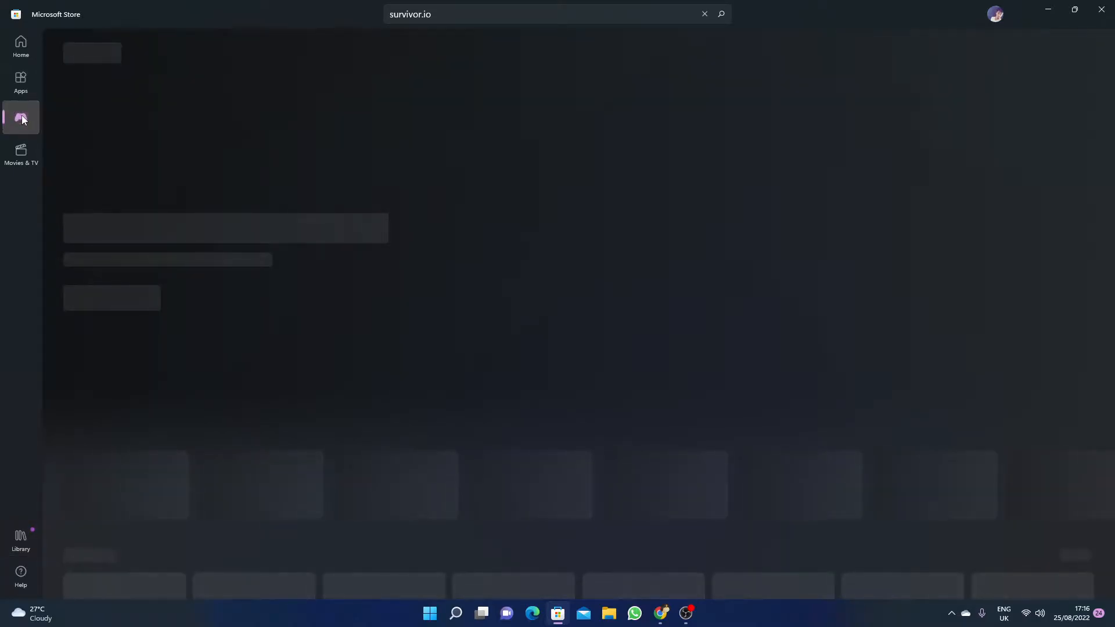
{"action": "left_click", "coordinate": [21, 118]}
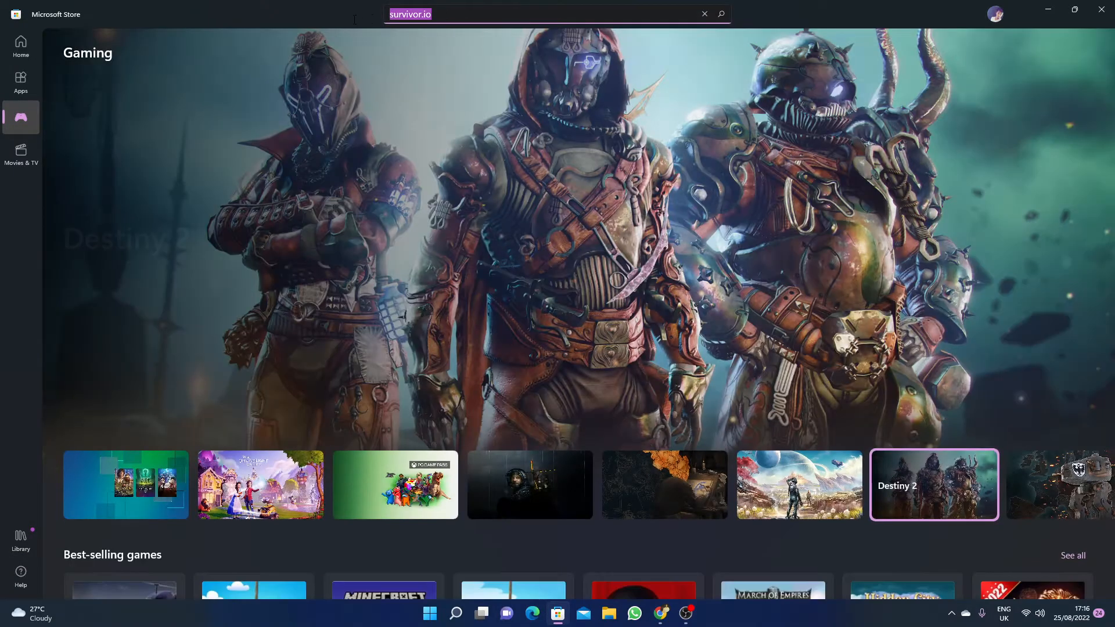
Search the Store for 'zombs' and pick the zombsroyale.io suggestion
{"action": "type", "text": "zombs"}
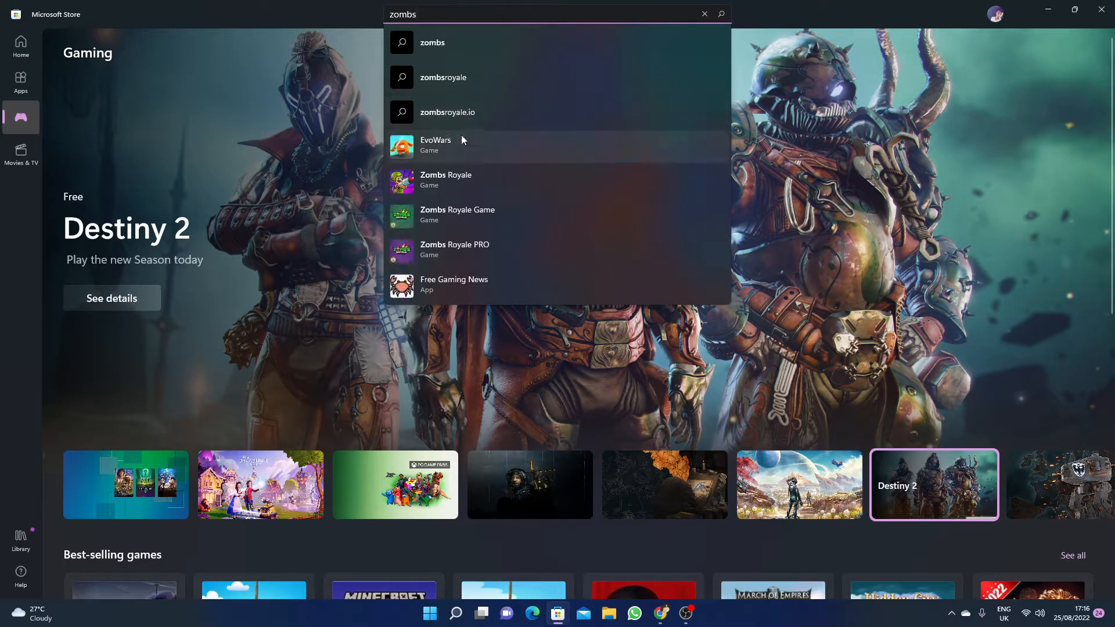
{"action": "left_click", "coordinate": [447, 111]}
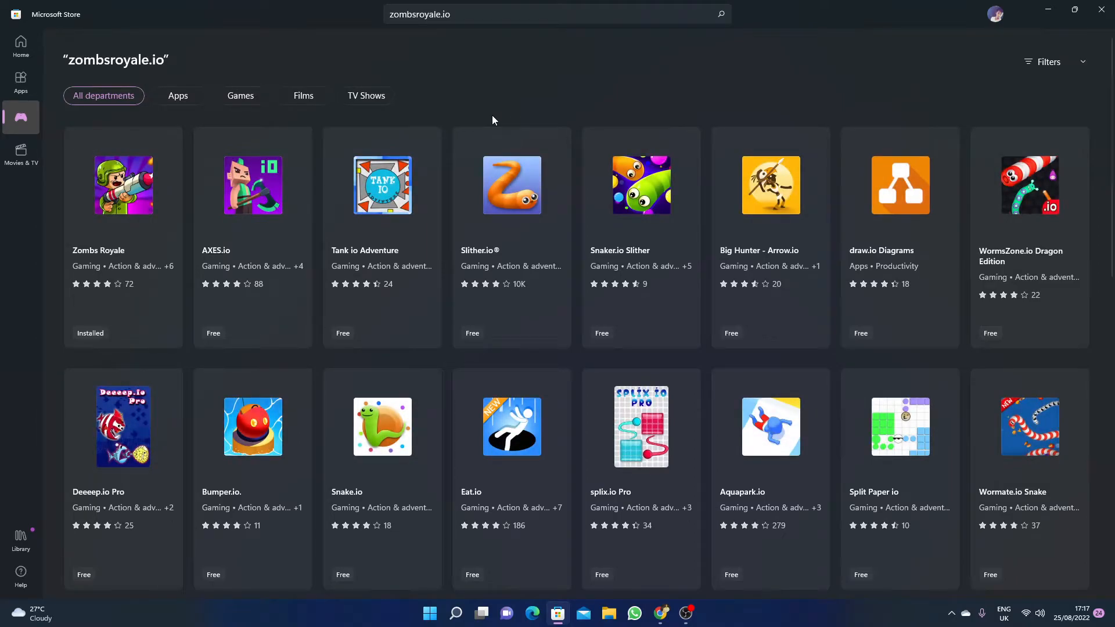
{"action": "mouse_move", "coordinate": [71, 190]}
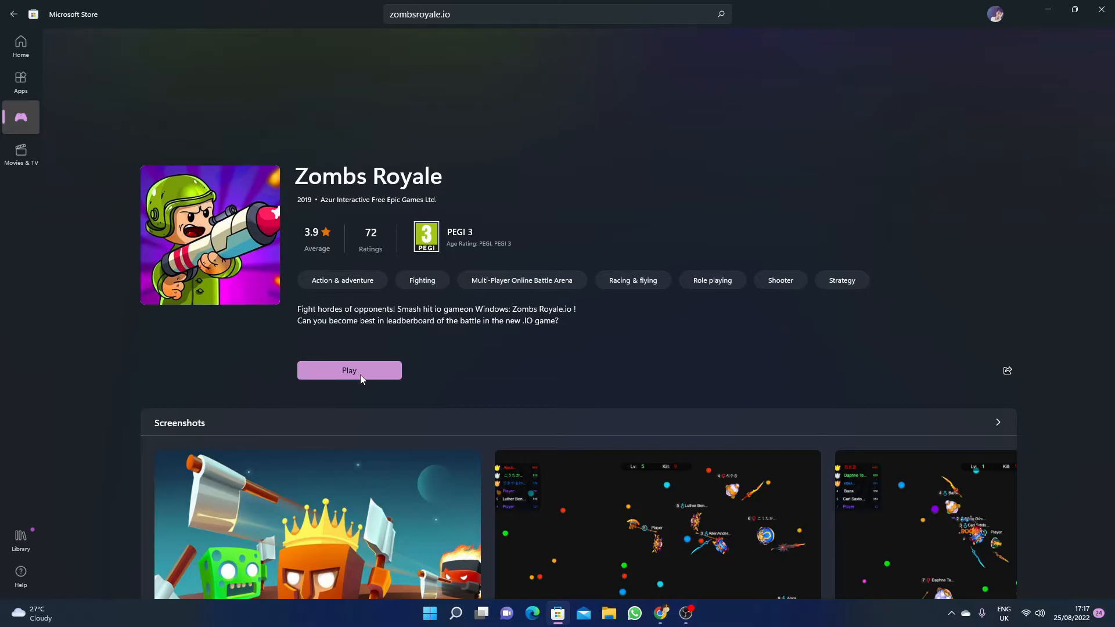
{"action": "mouse_move", "coordinate": [345, 404]}
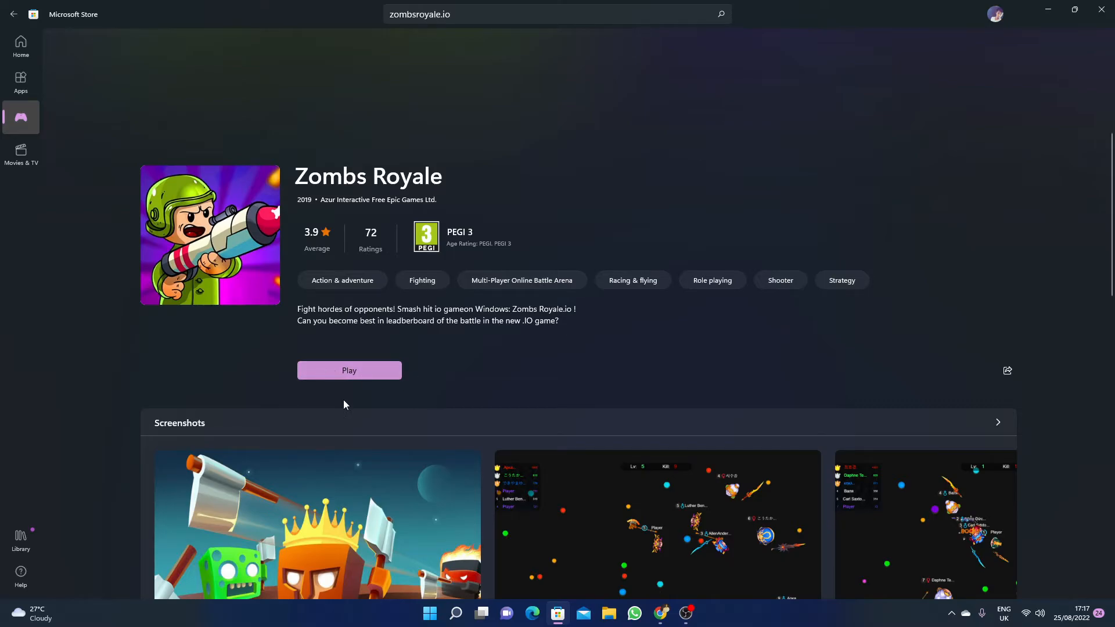
Launch Zombs Royale from its store page and close the full-screen ad
{"action": "left_click", "coordinate": [349, 371]}
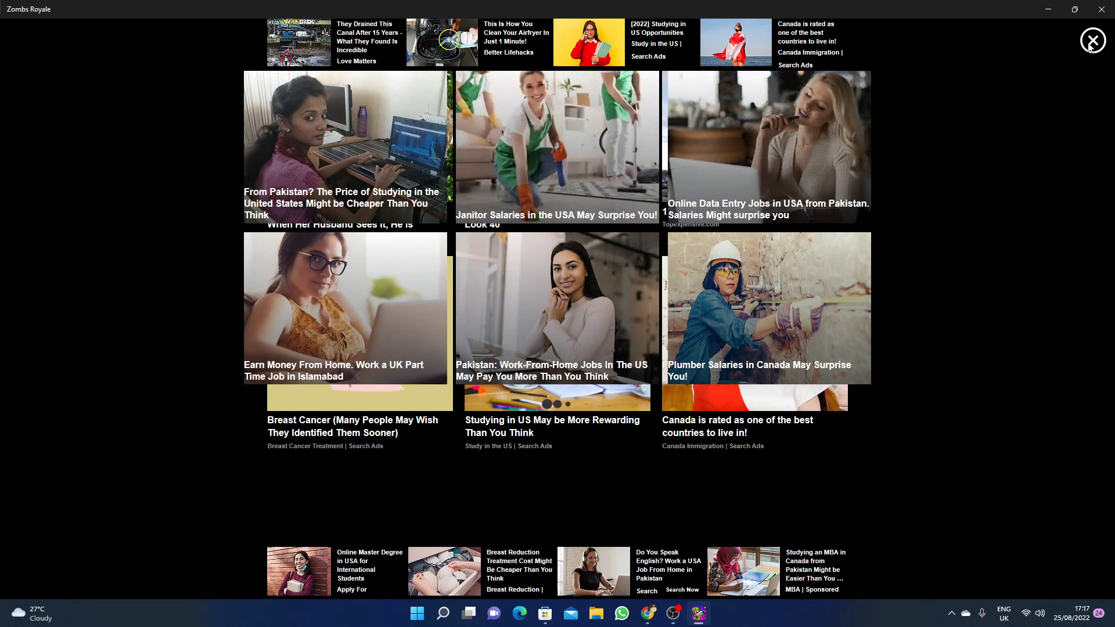
{"action": "left_click", "coordinate": [1093, 40]}
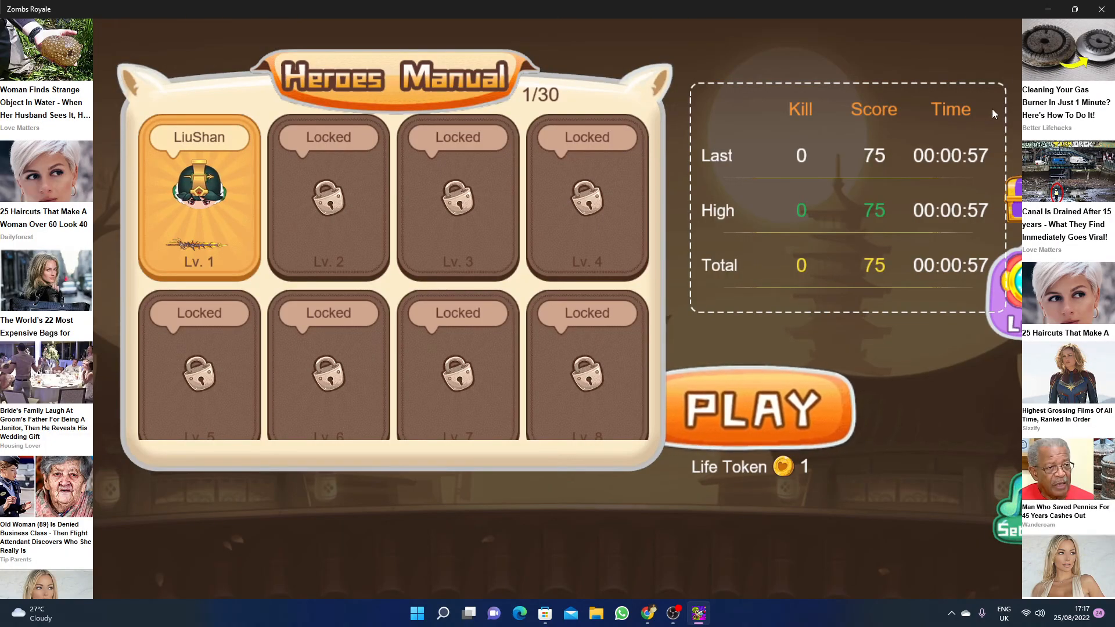